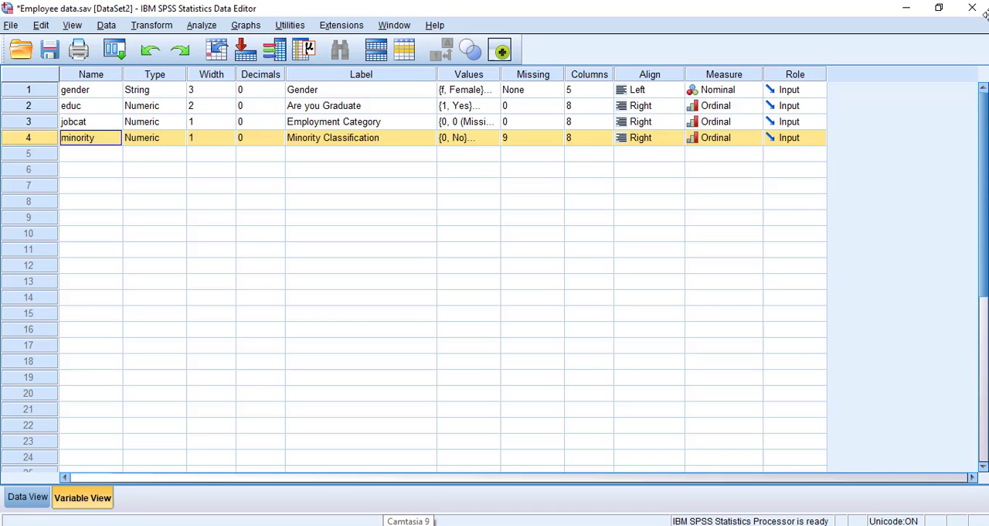
pyautogui.moveTo(654, 210)
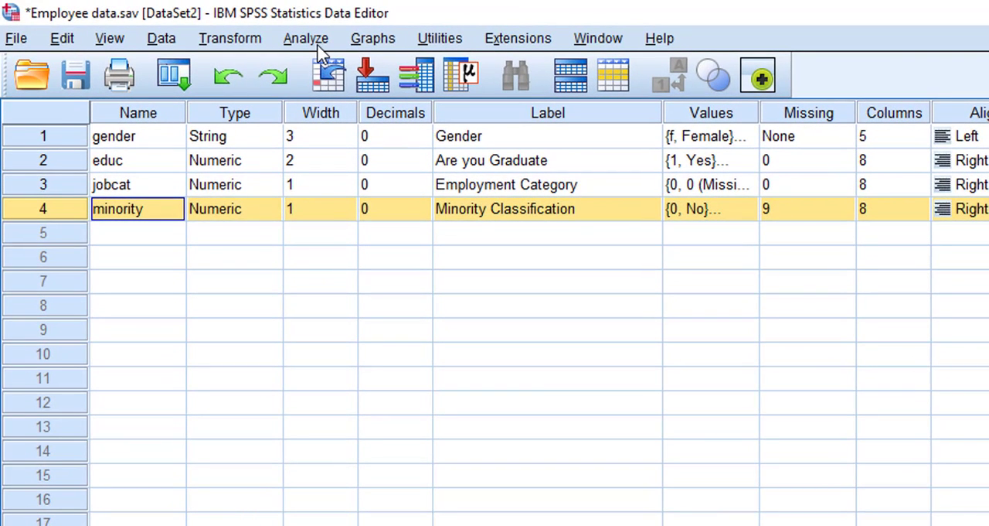
pyautogui.moveTo(326, 62)
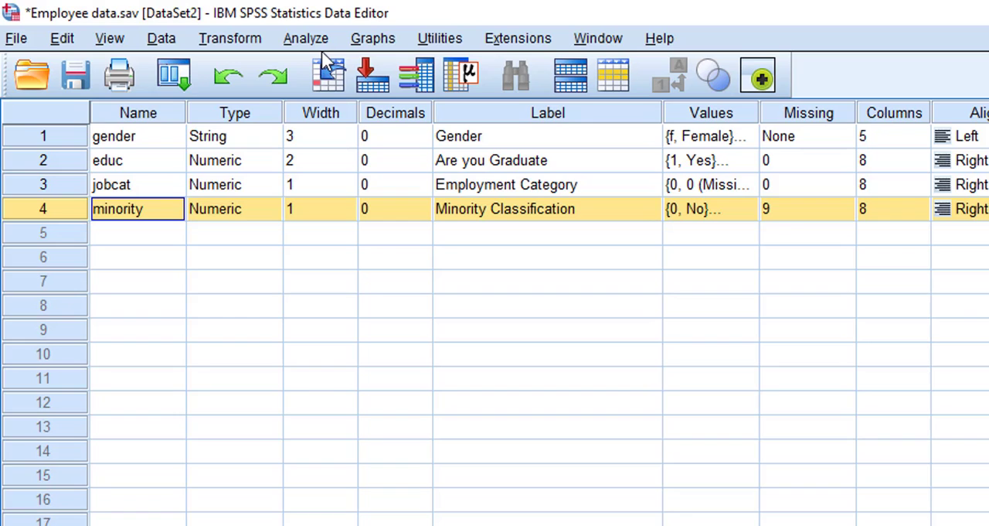
# Run Frequencies on gender, educ, jobcat and minority, producing statistics and frequency tables
pyautogui.click(306, 37)
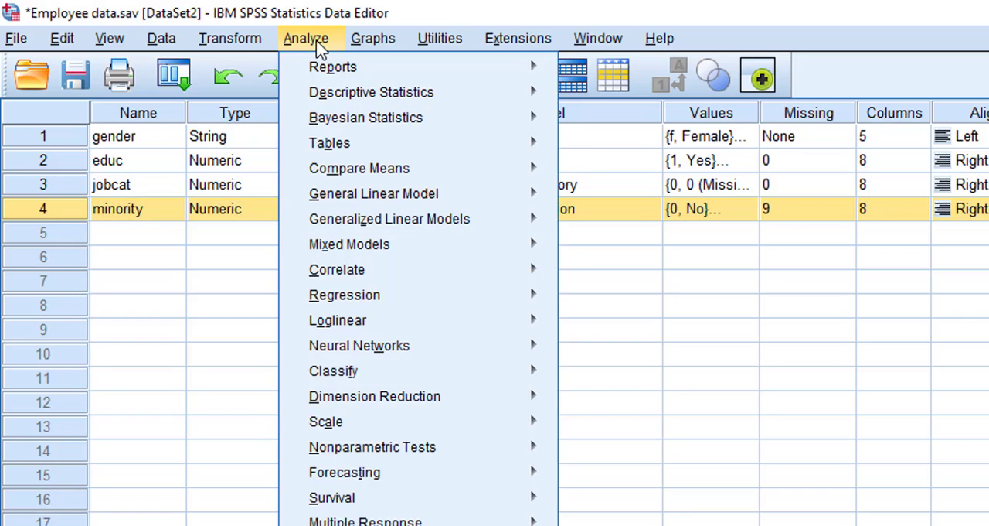
pyautogui.moveTo(371, 91)
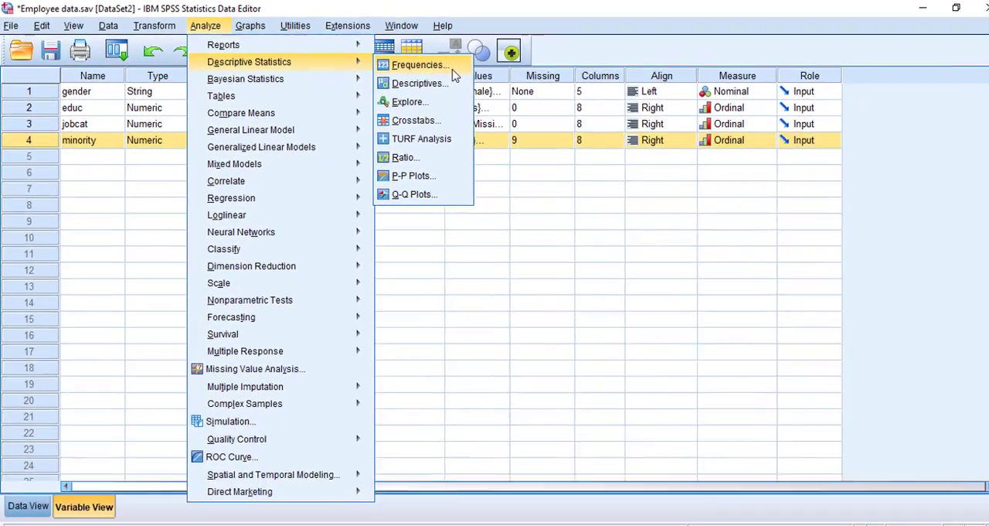
pyautogui.click(420, 65)
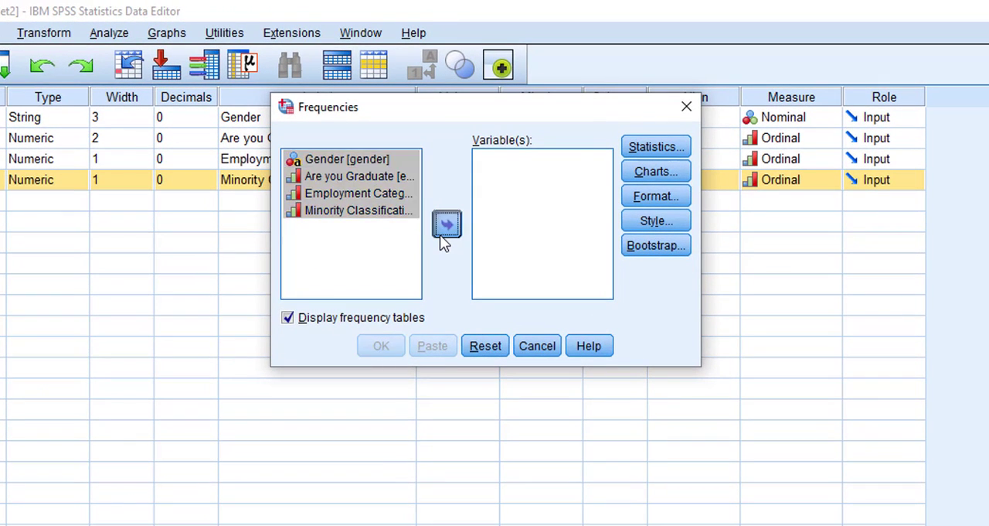
pyautogui.click(446, 225)
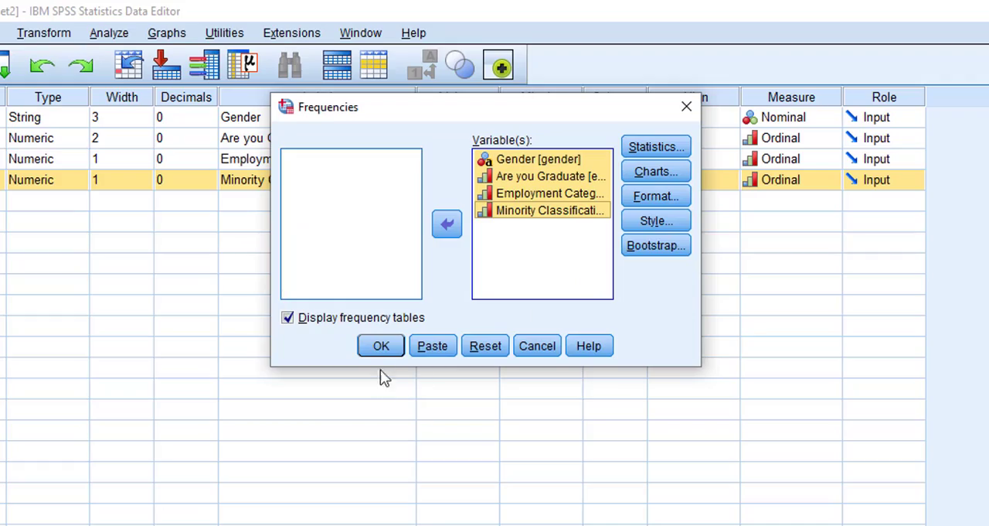
pyautogui.click(381, 347)
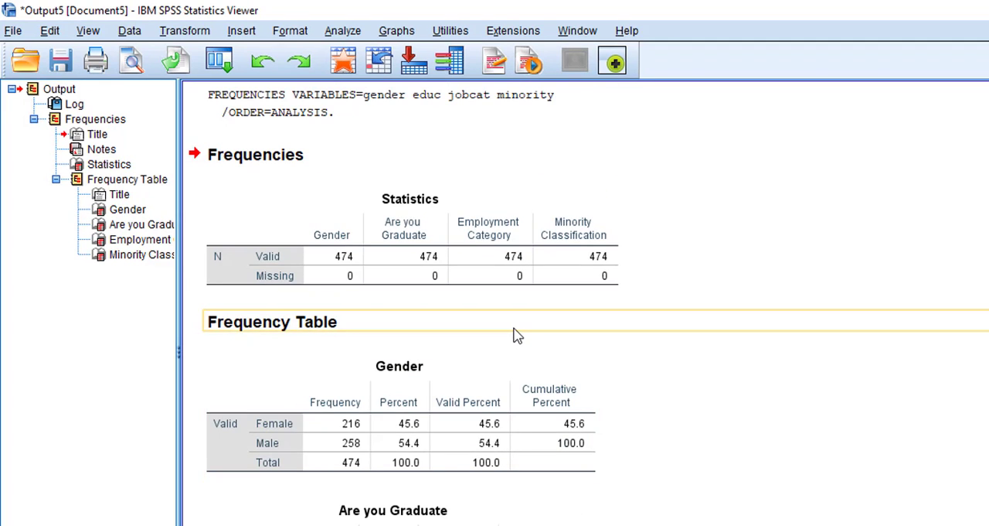
pyautogui.scroll(-3)
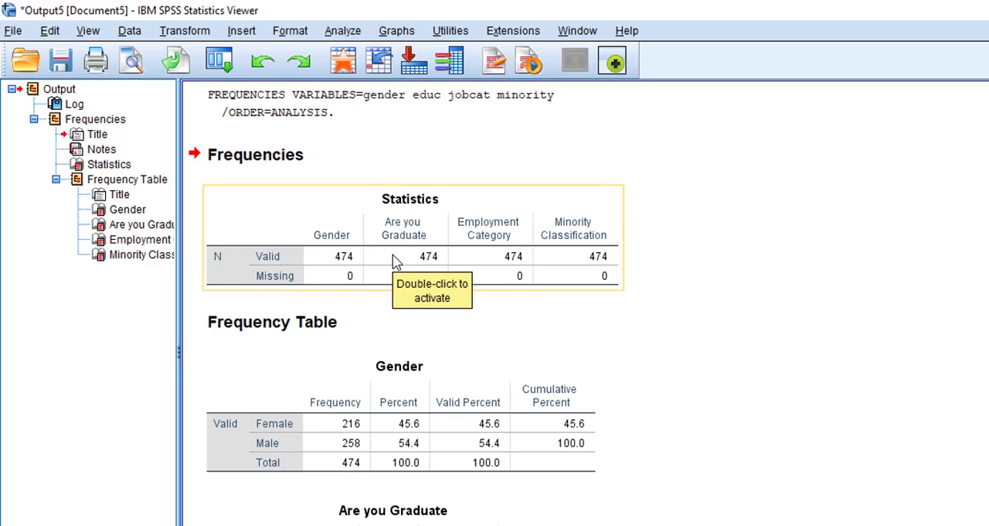
pyautogui.moveTo(298, 332)
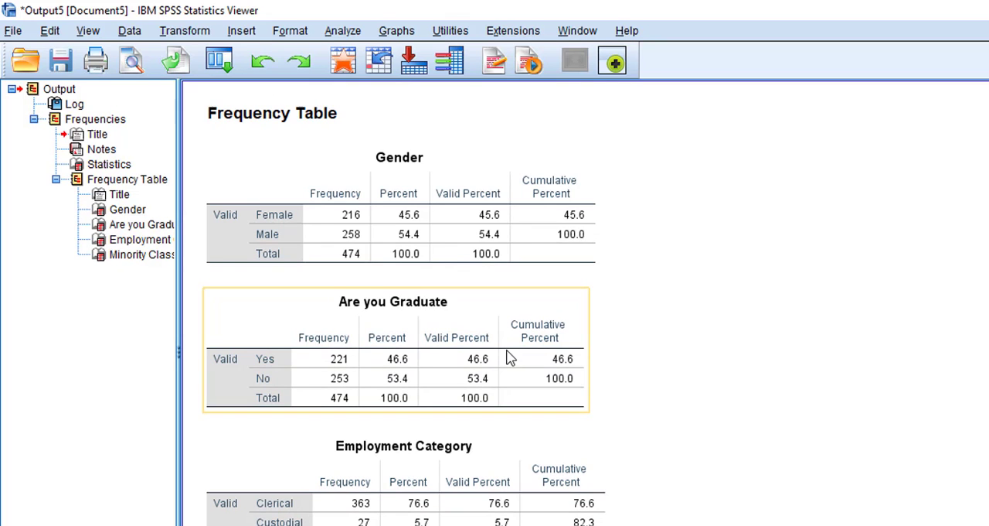
pyautogui.moveTo(421, 343)
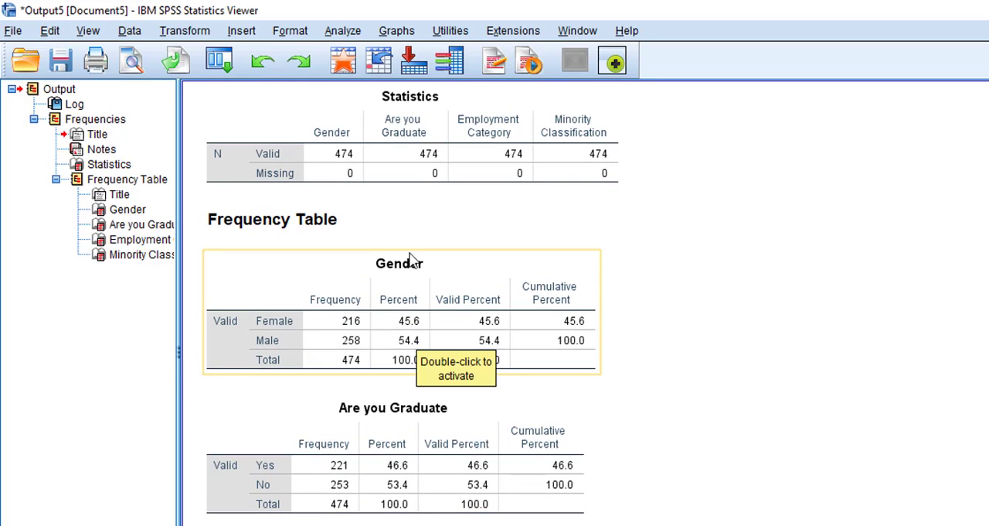
pyautogui.moveTo(388, 335)
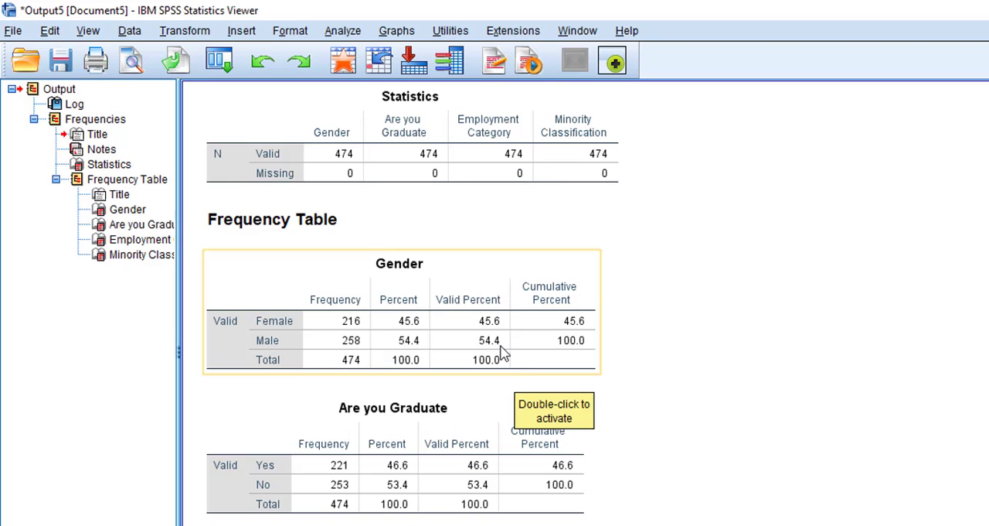
pyautogui.moveTo(493, 334)
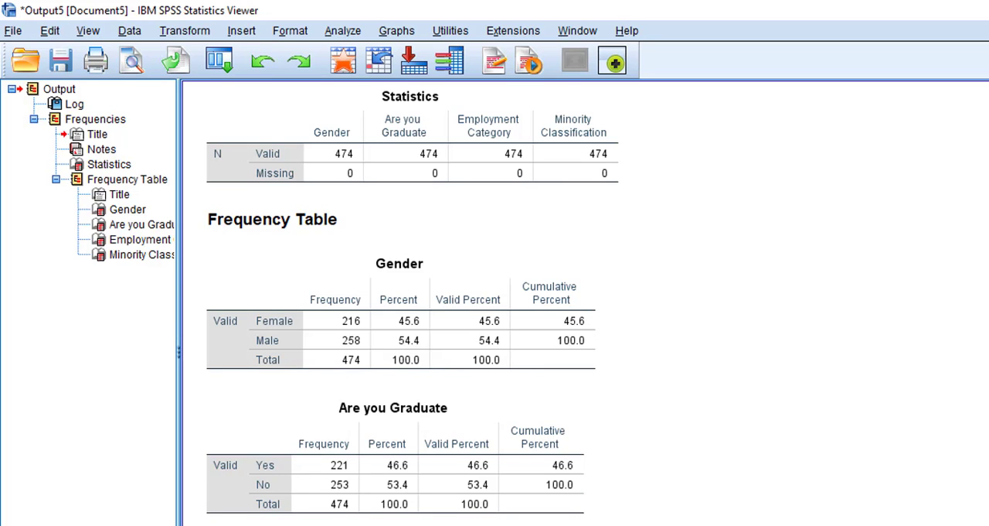
pyautogui.scroll(-3)
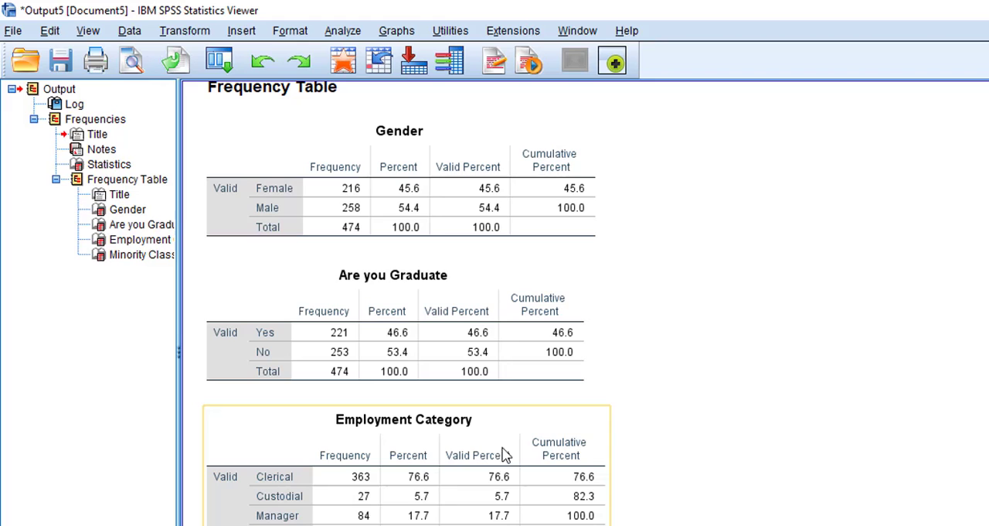
pyautogui.moveTo(371, 488)
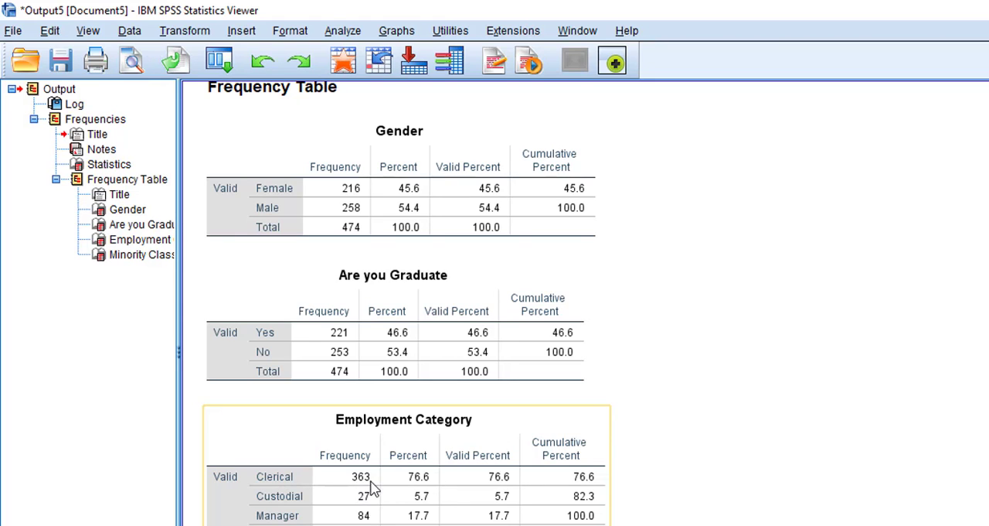
pyautogui.moveTo(332, 513)
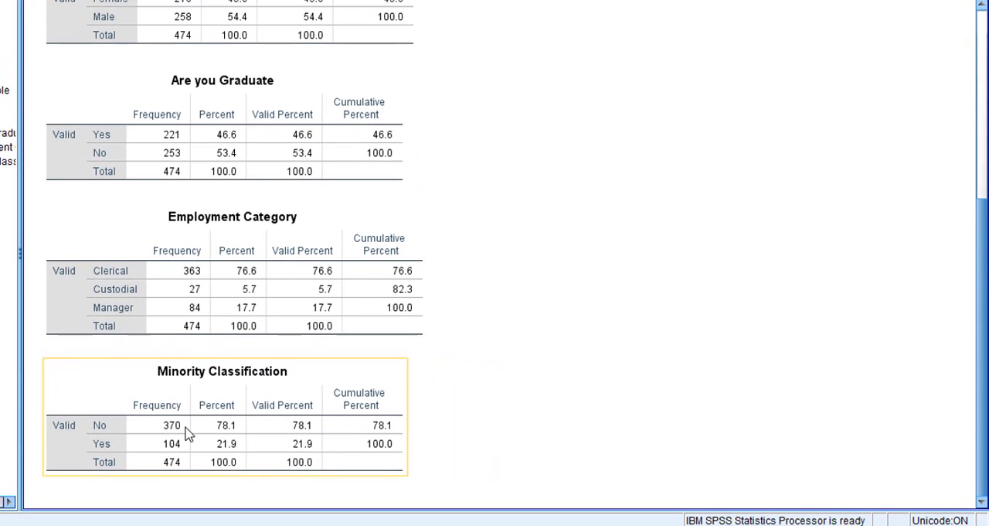
pyautogui.moveTo(156, 445)
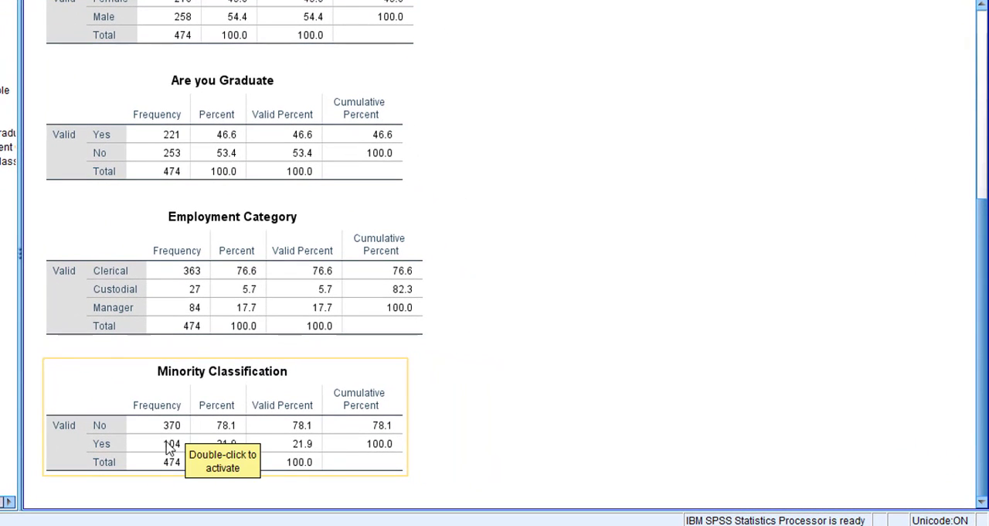
pyautogui.moveTo(179, 445)
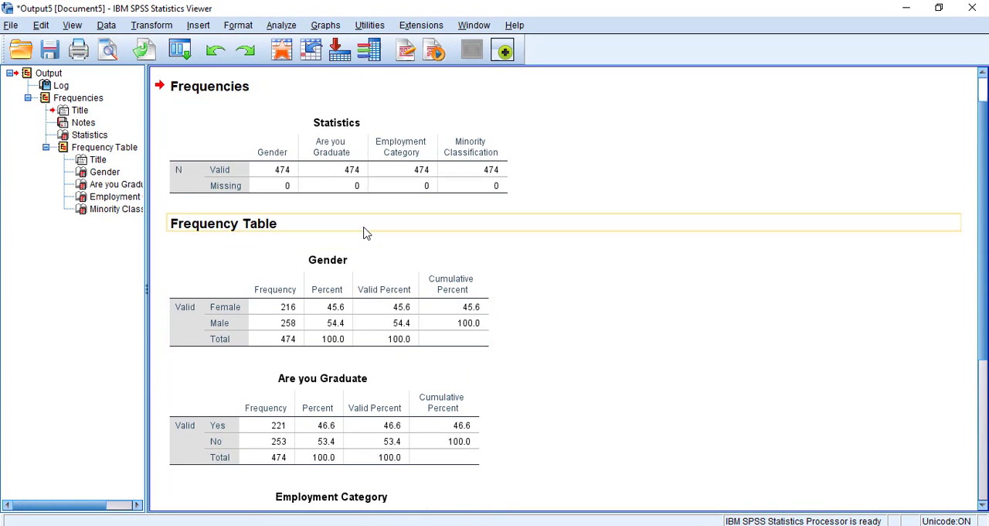
pyautogui.scroll(-3)
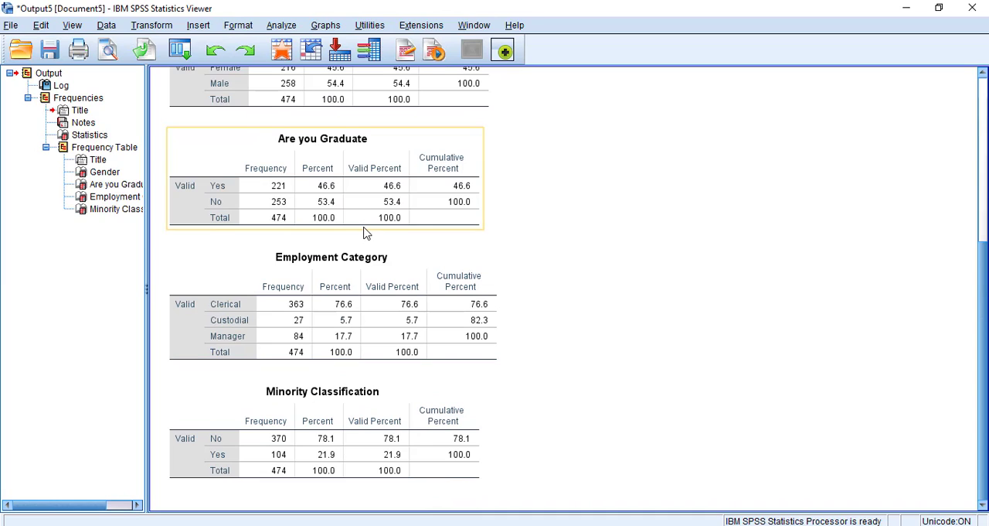